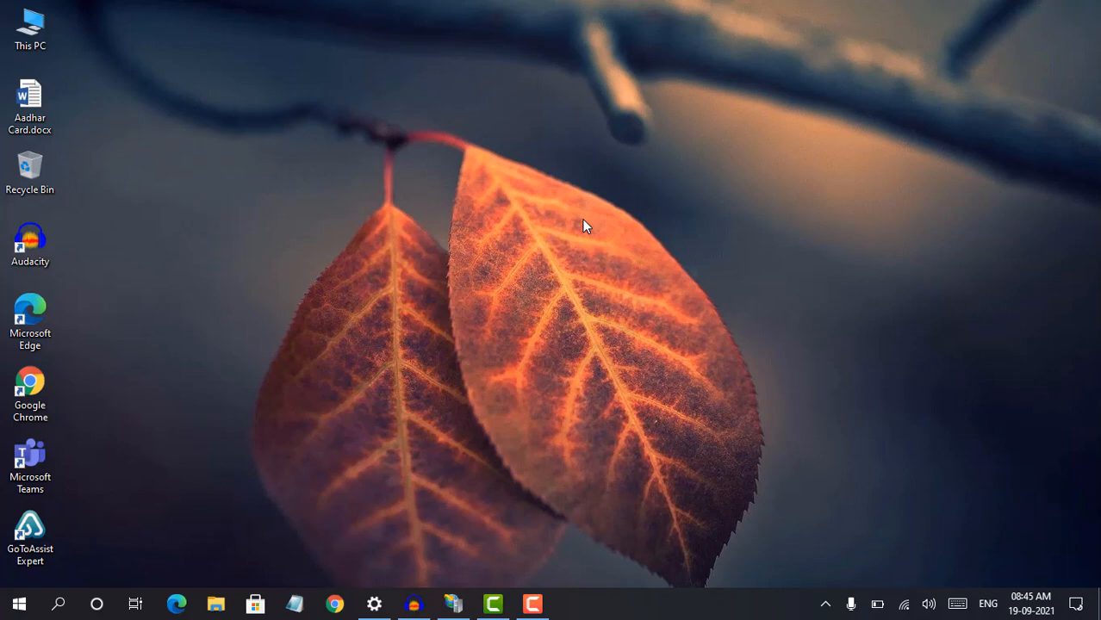
mouse_move(502, 404)
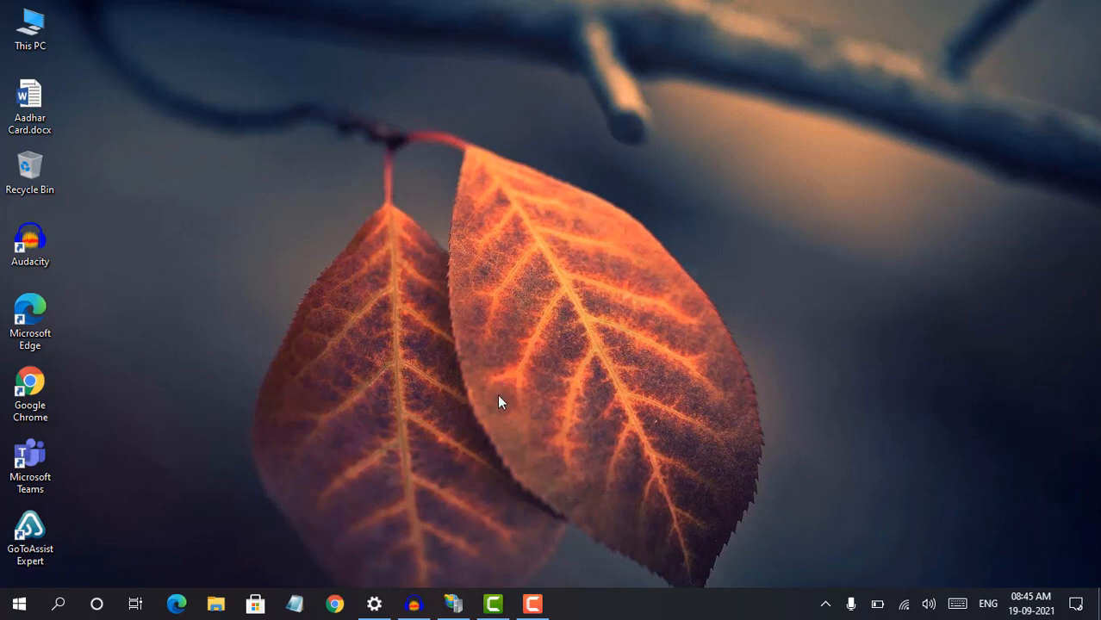
Open IIS Manager from the taskbar on the Default Web Site home page.
left_click(453, 604)
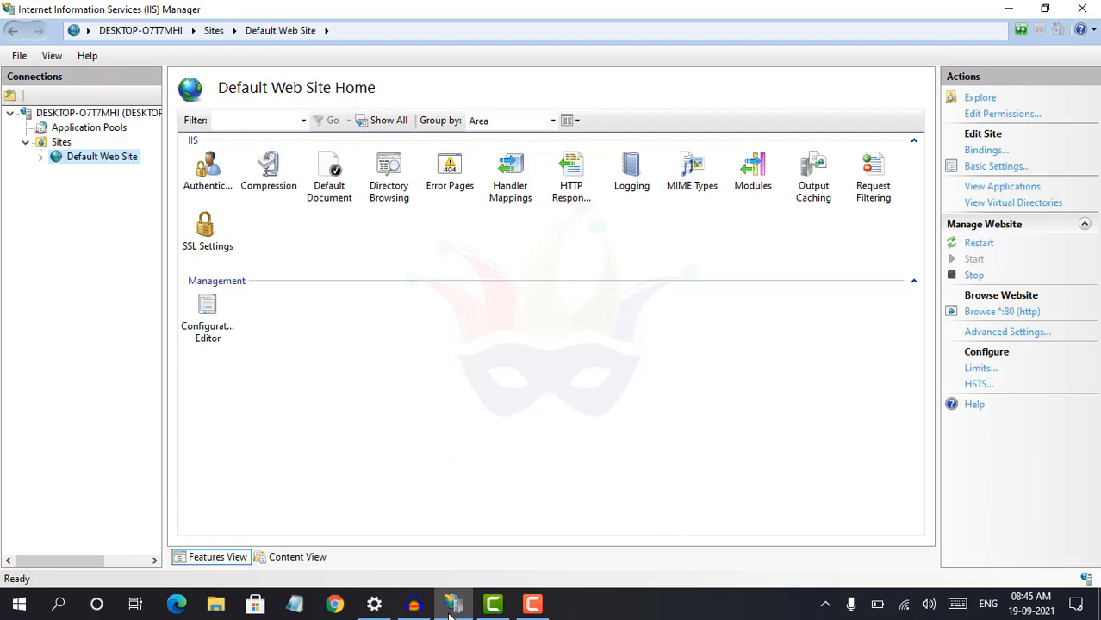
Launch Control Panel from the Start menu.
left_click(62, 603)
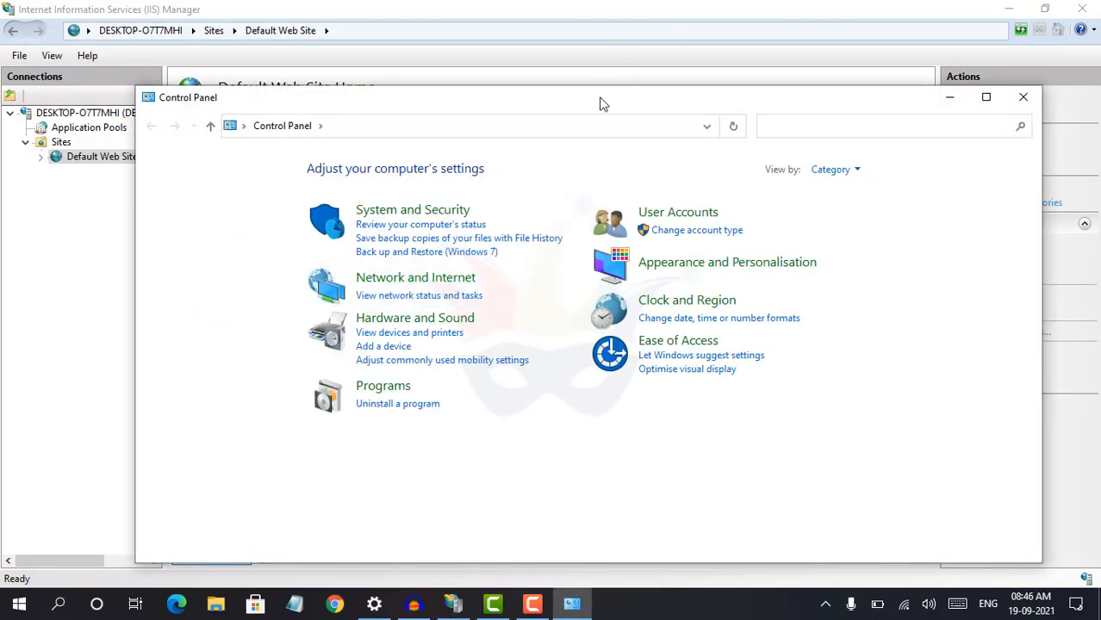
Maximize Control Panel and open 'Turn Windows features on or off' under Programs.
left_click(986, 97)
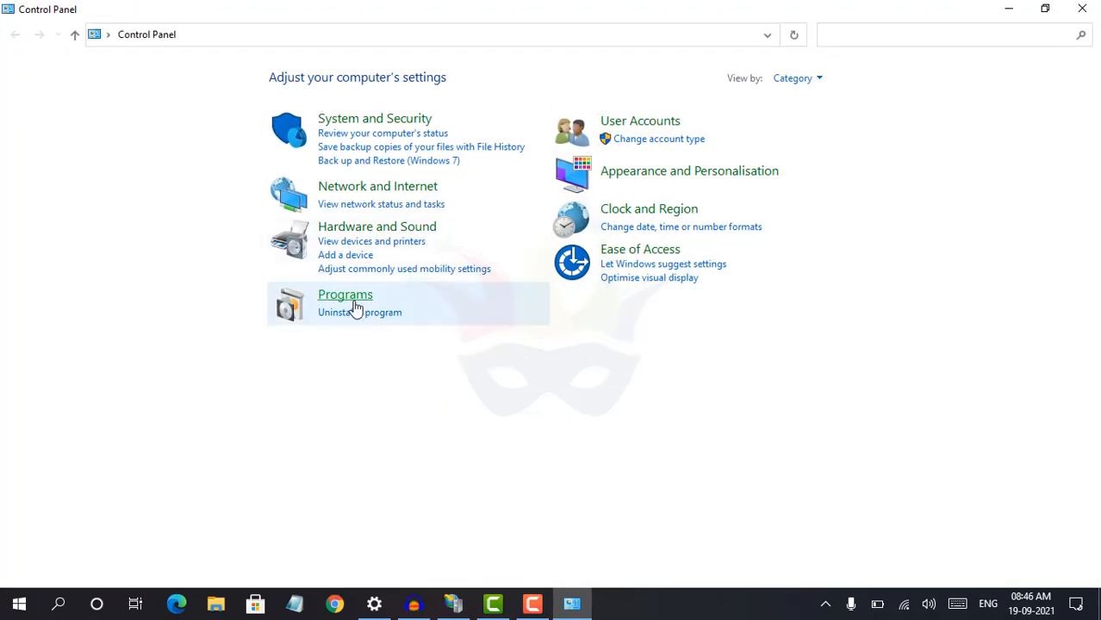
left_click(345, 295)
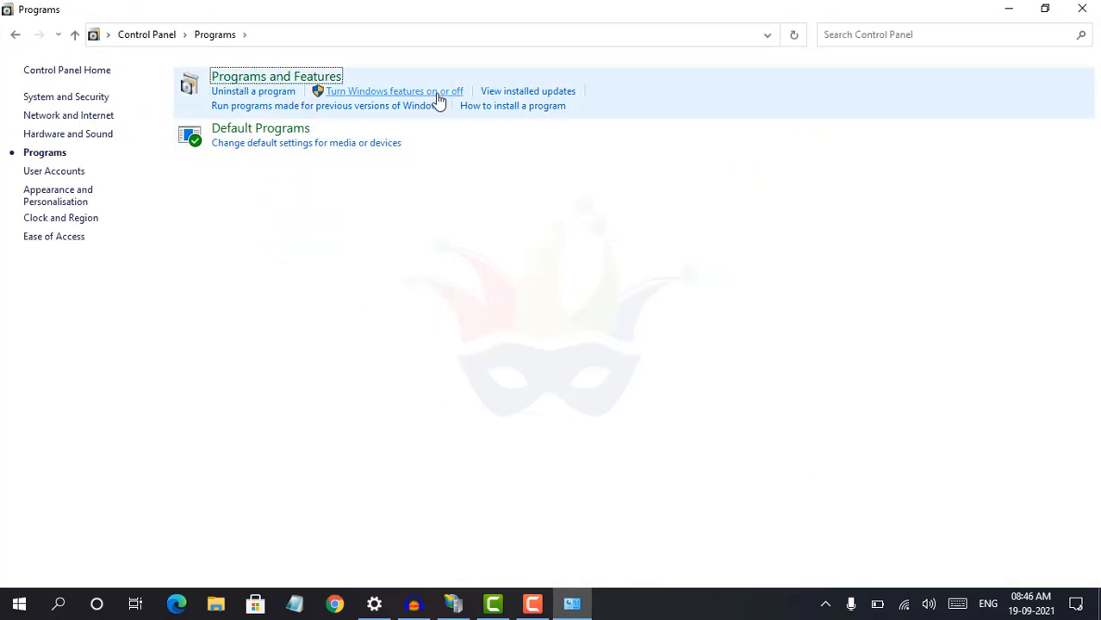
mouse_move(362, 95)
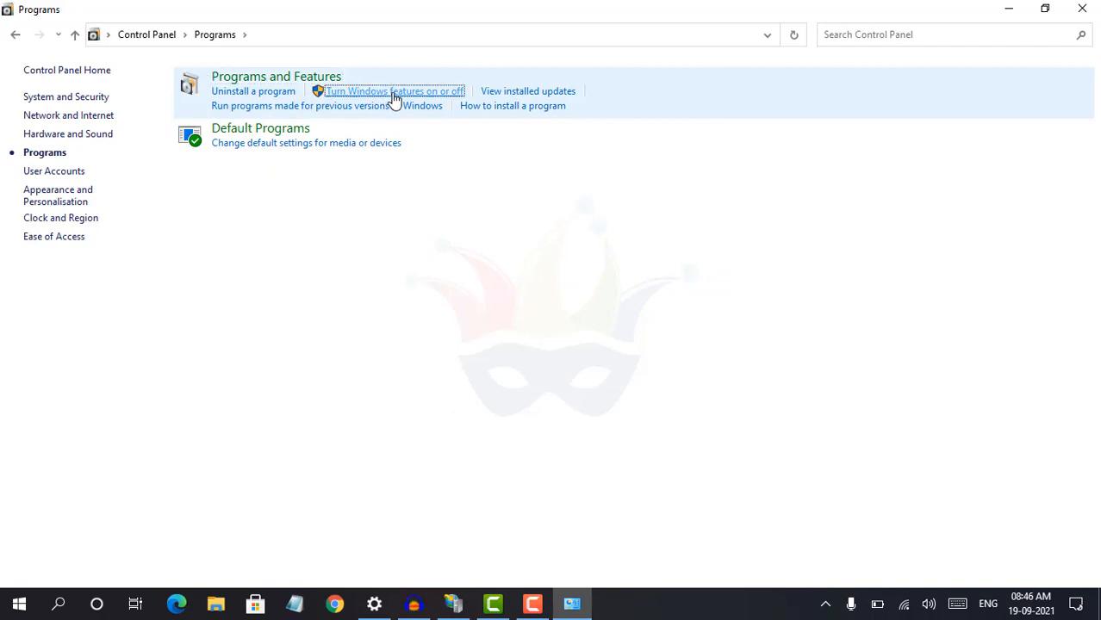
left_click(385, 91)
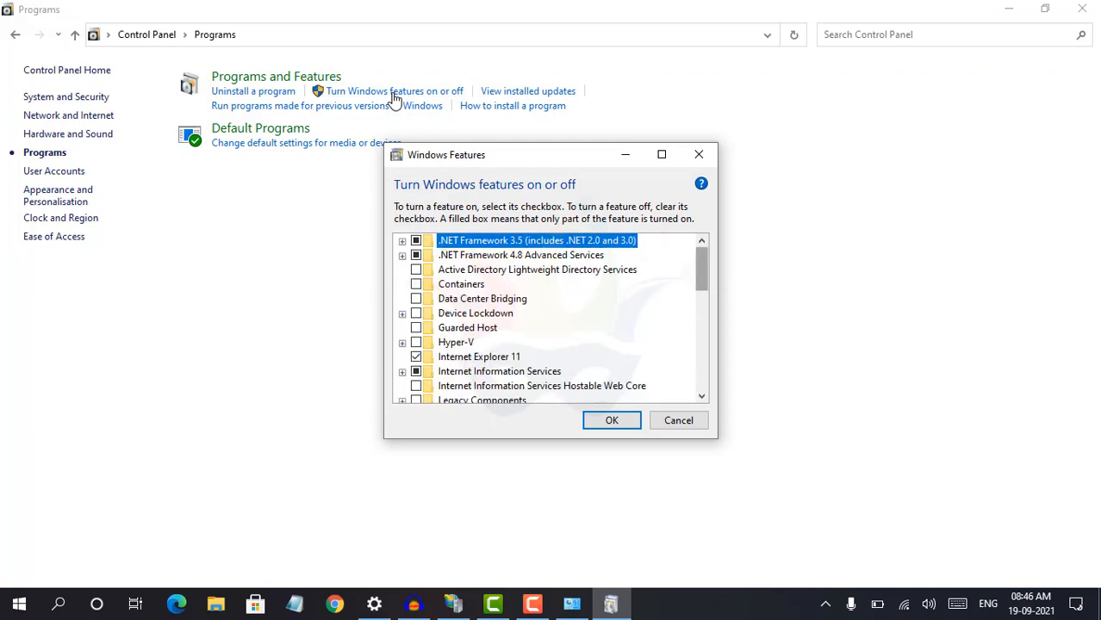
Expand Internet Information Services, World Wide Web Services and Application Development Features.
scroll("down", 3)
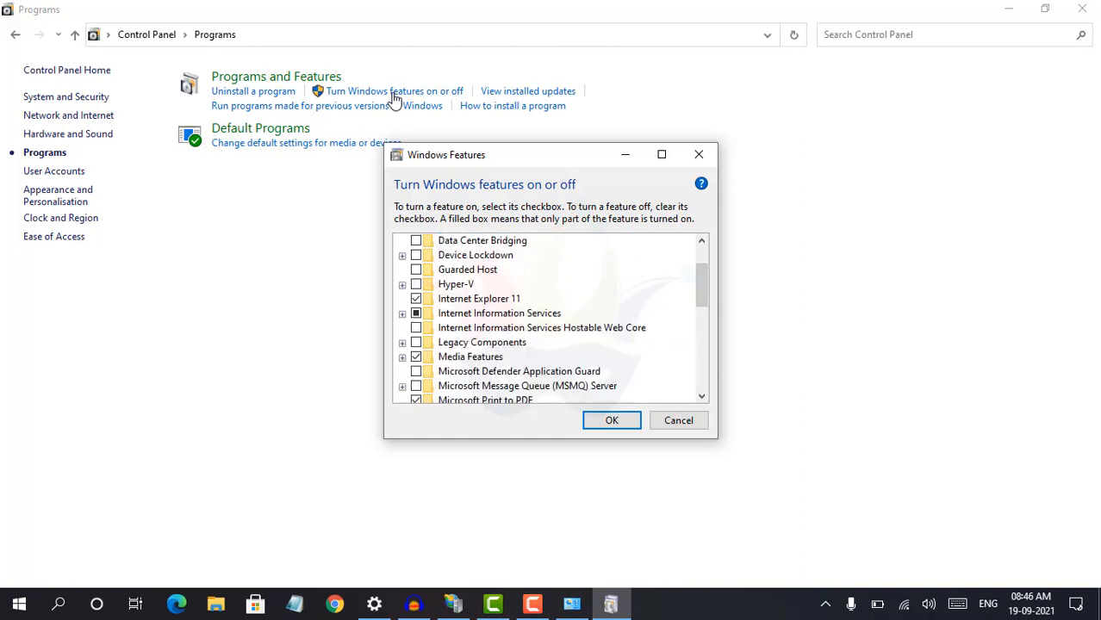
left_click(402, 313)
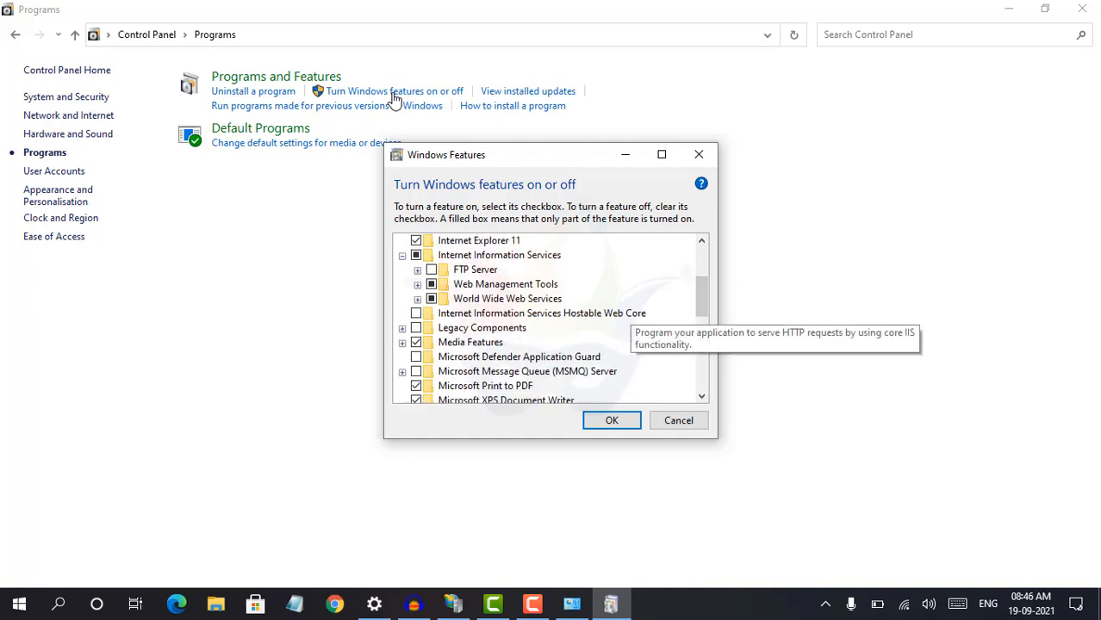
left_click(417, 283)
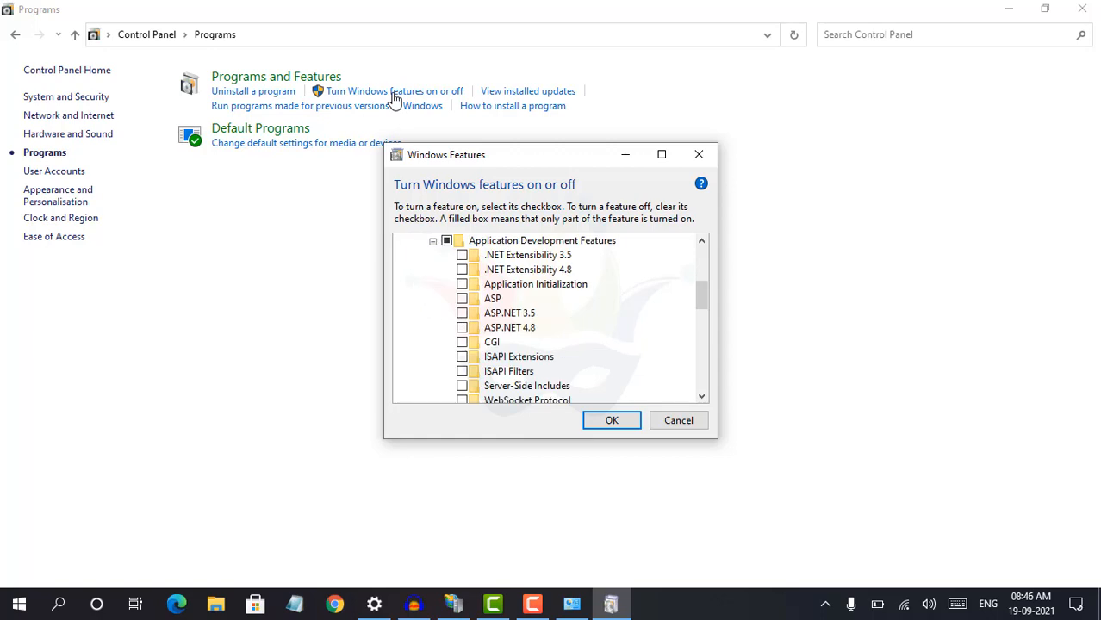
Tick Application Development Features except CGI, including ASP and WebSocket Protocol, and apply.
scroll("down", 3)
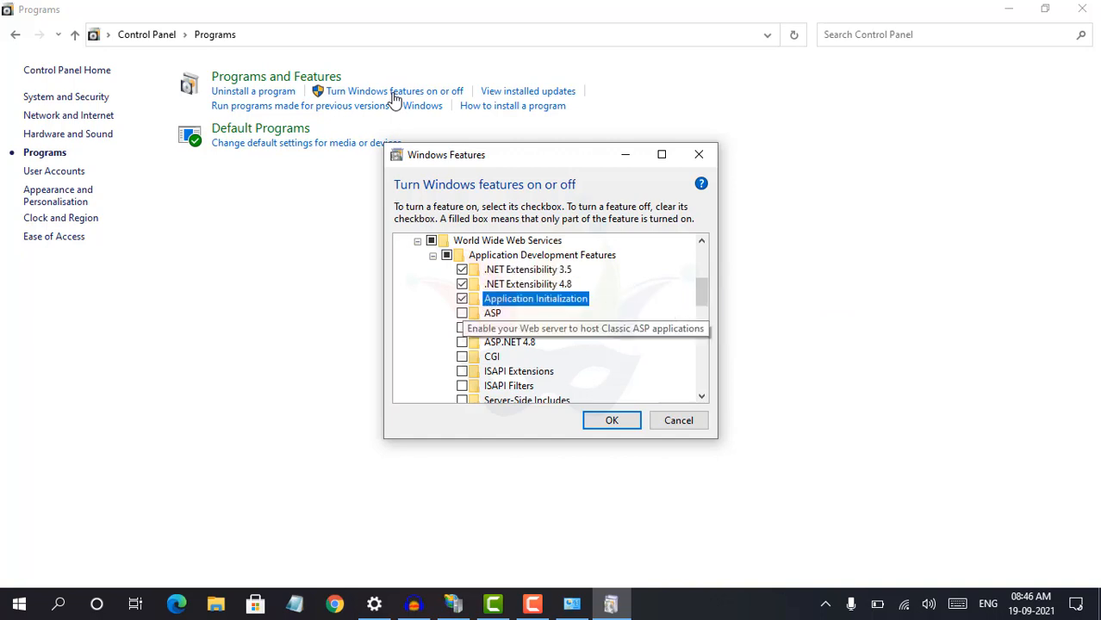
left_click(463, 328)
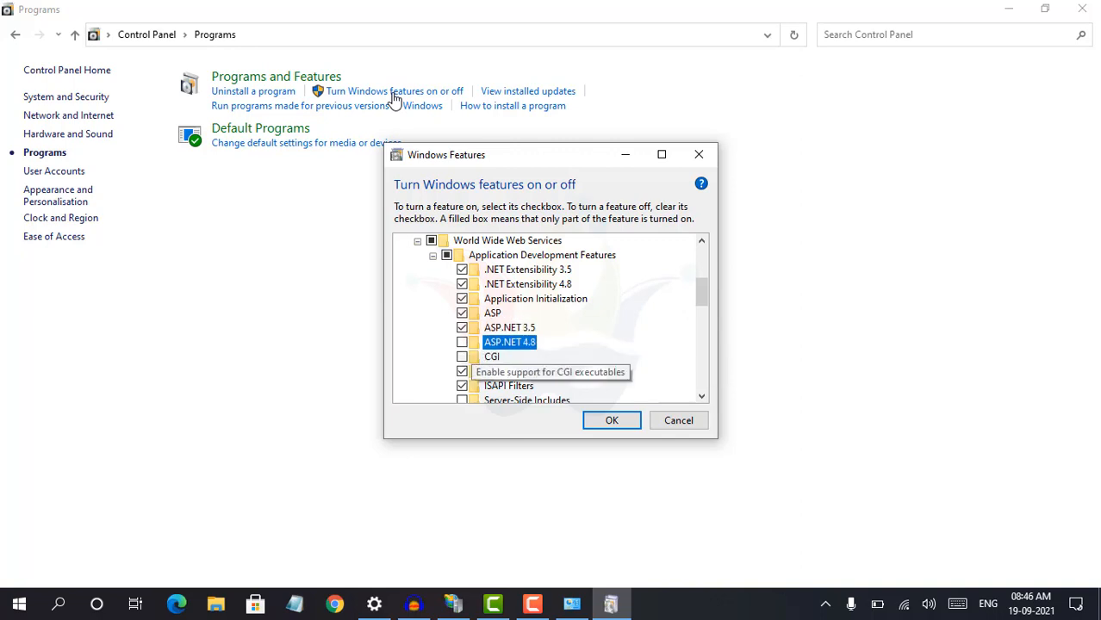
mouse_move(508, 343)
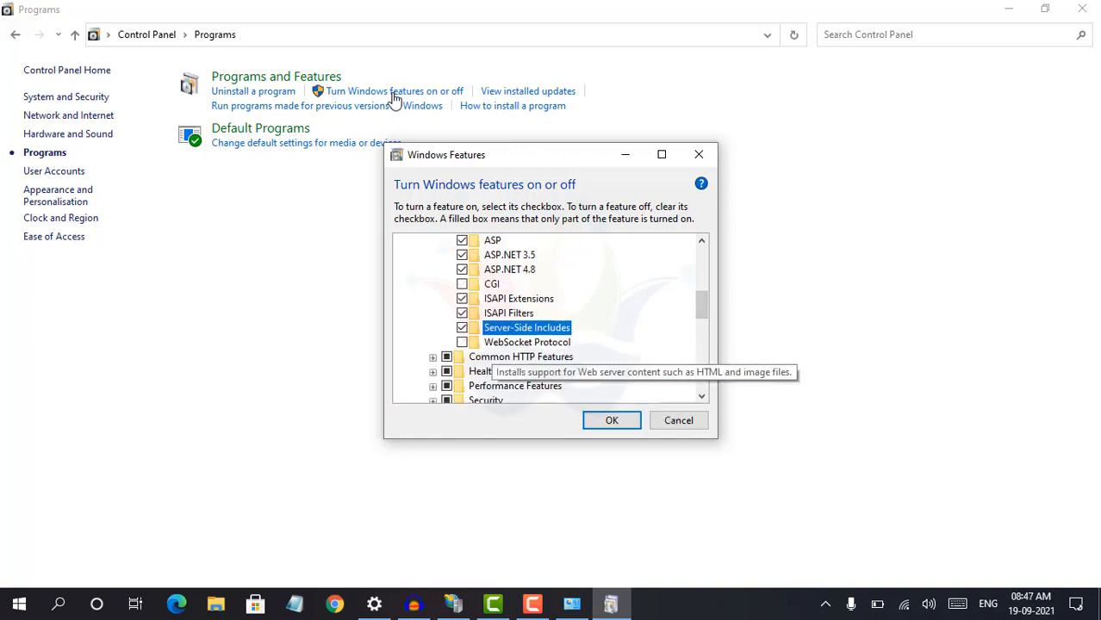
left_click(462, 343)
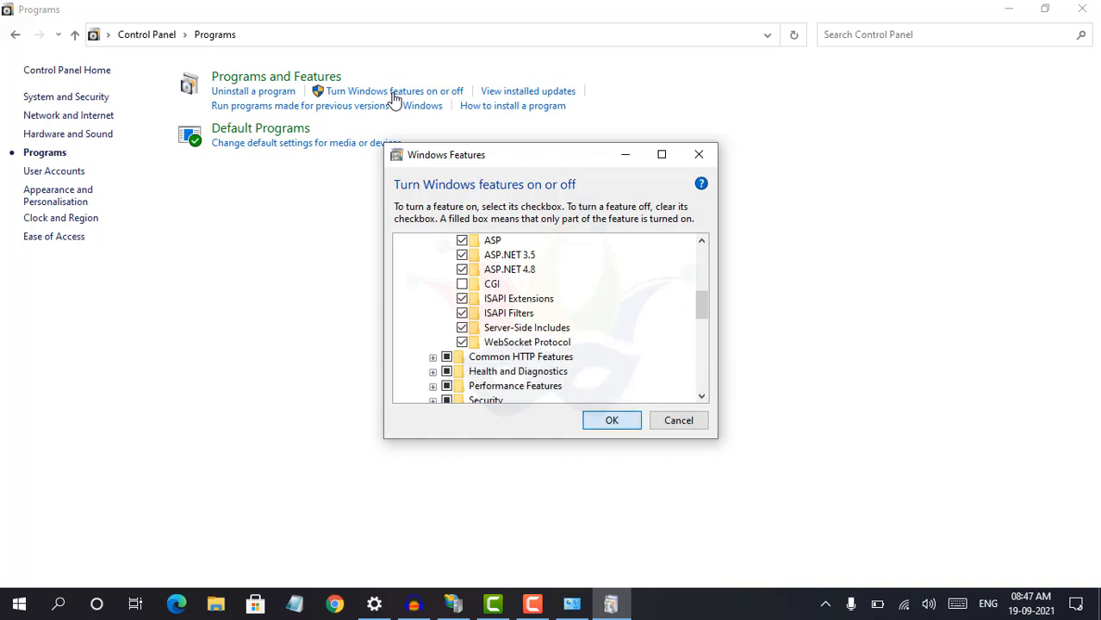
left_click(611, 420)
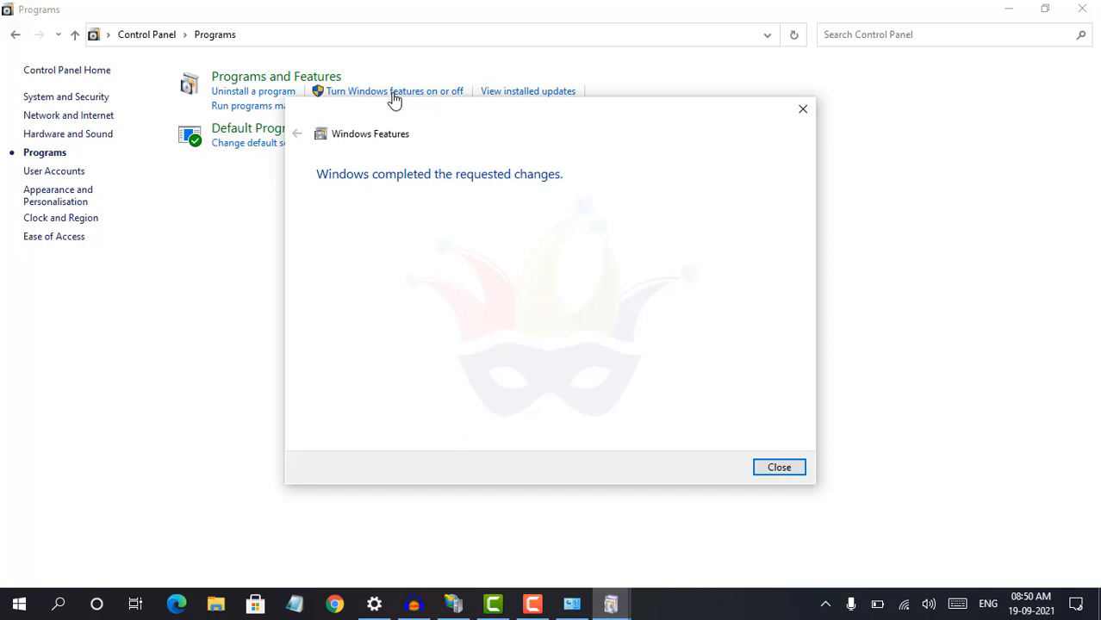
Close the completion notice and reopen IIS Manager from the Start menu.
left_click(779, 467)
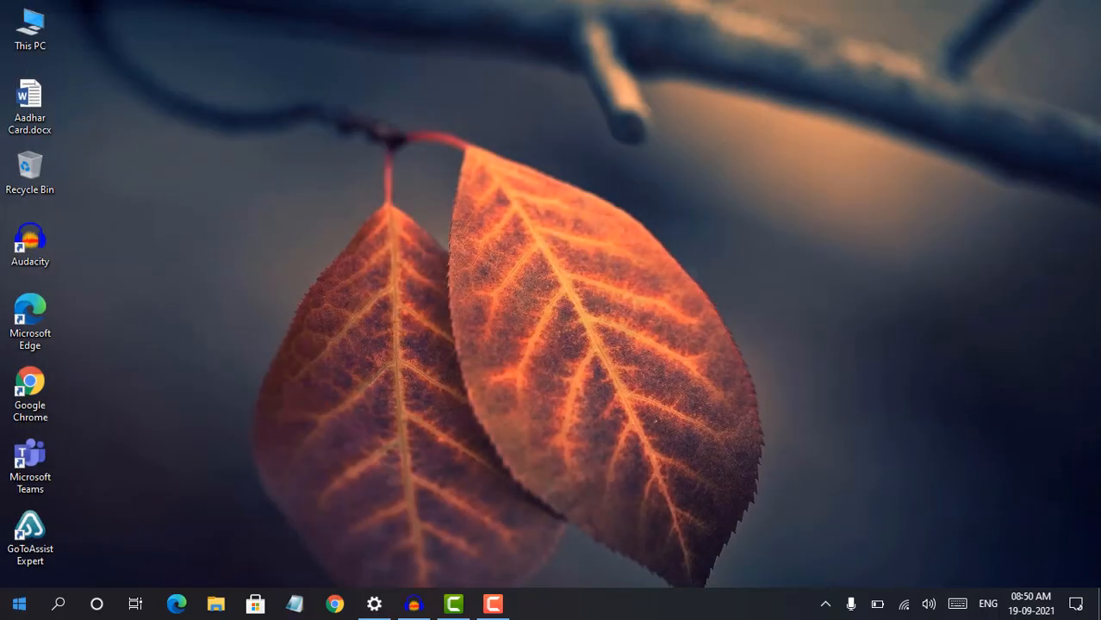
left_click(59, 600)
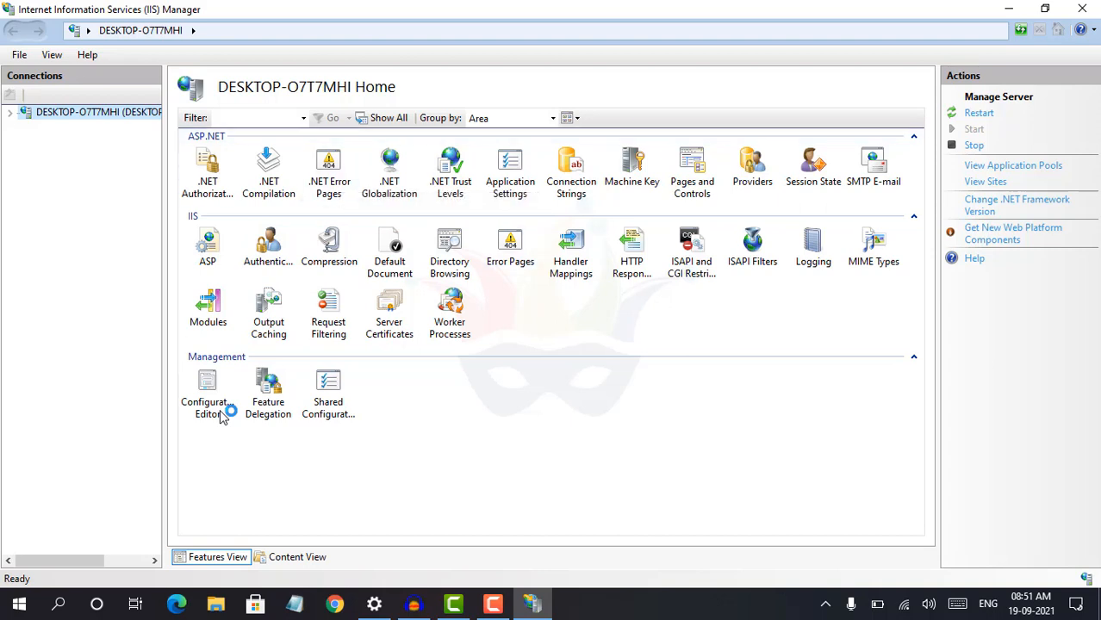
left_click(390, 163)
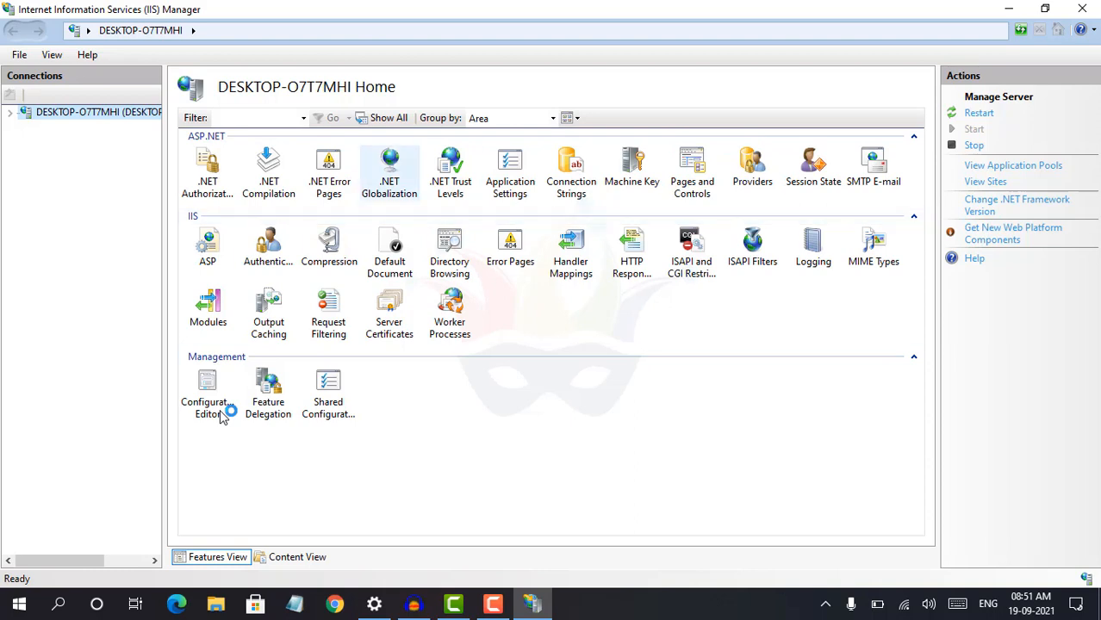
mouse_move(390, 163)
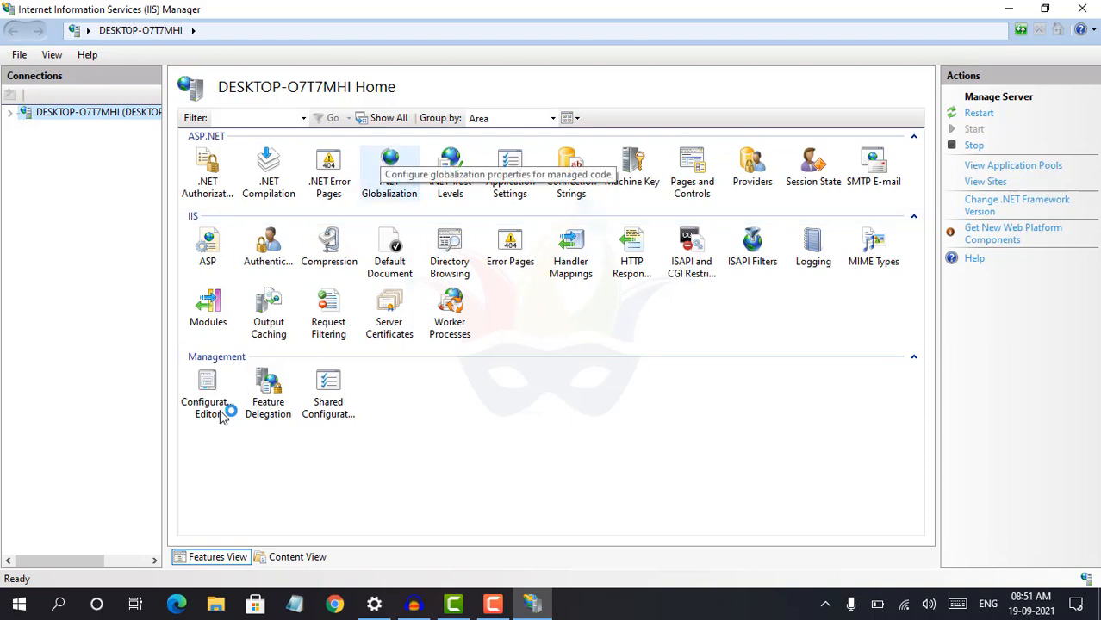